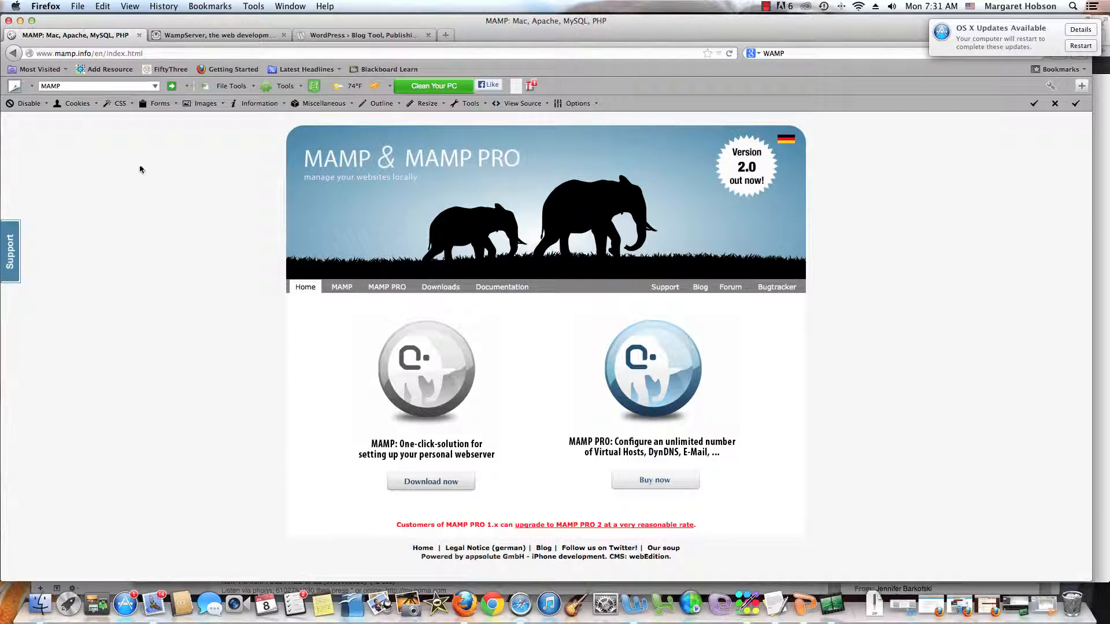
{"action": "mouse_move", "coordinate": [431, 482]}
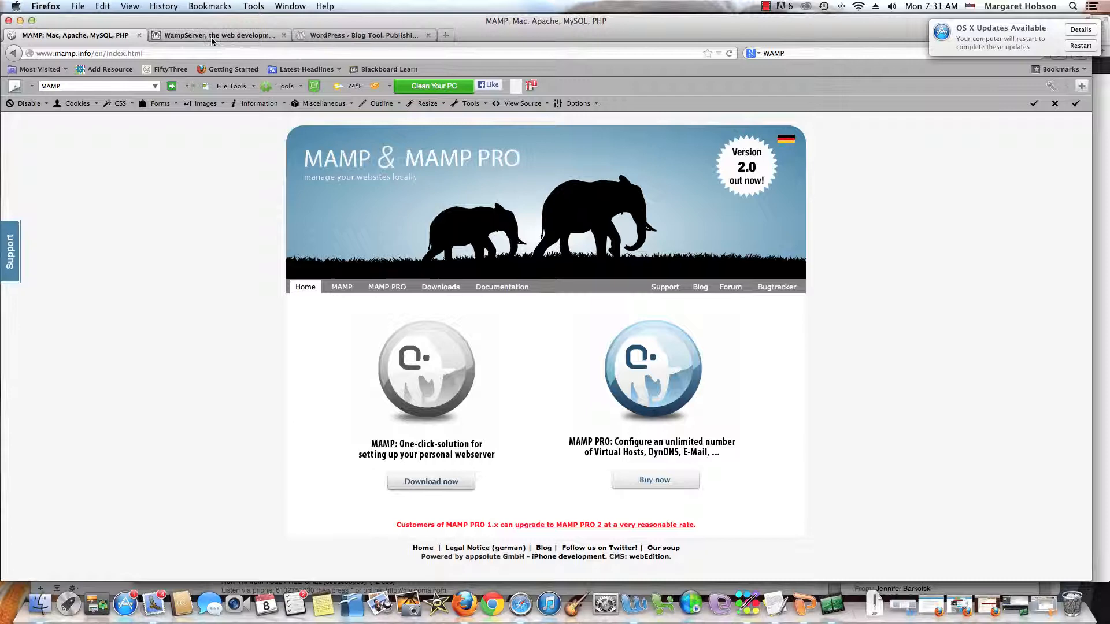
Switch from the MAMP homepage to the already-open WampServer homepage tab
{"action": "left_click", "coordinate": [220, 34]}
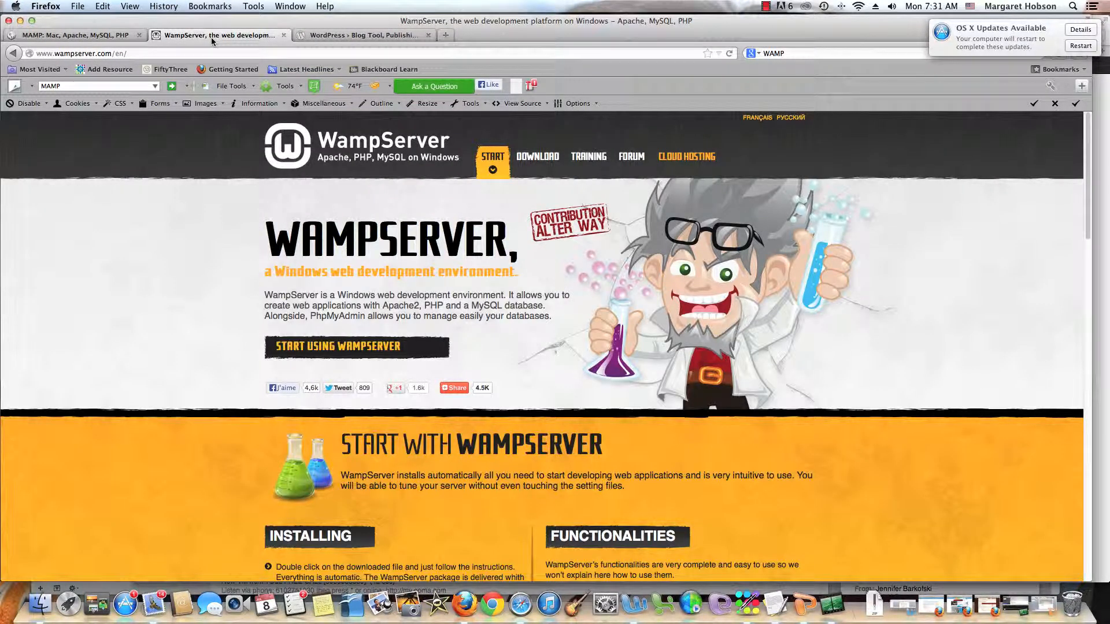
{"action": "mouse_move", "coordinate": [78, 35]}
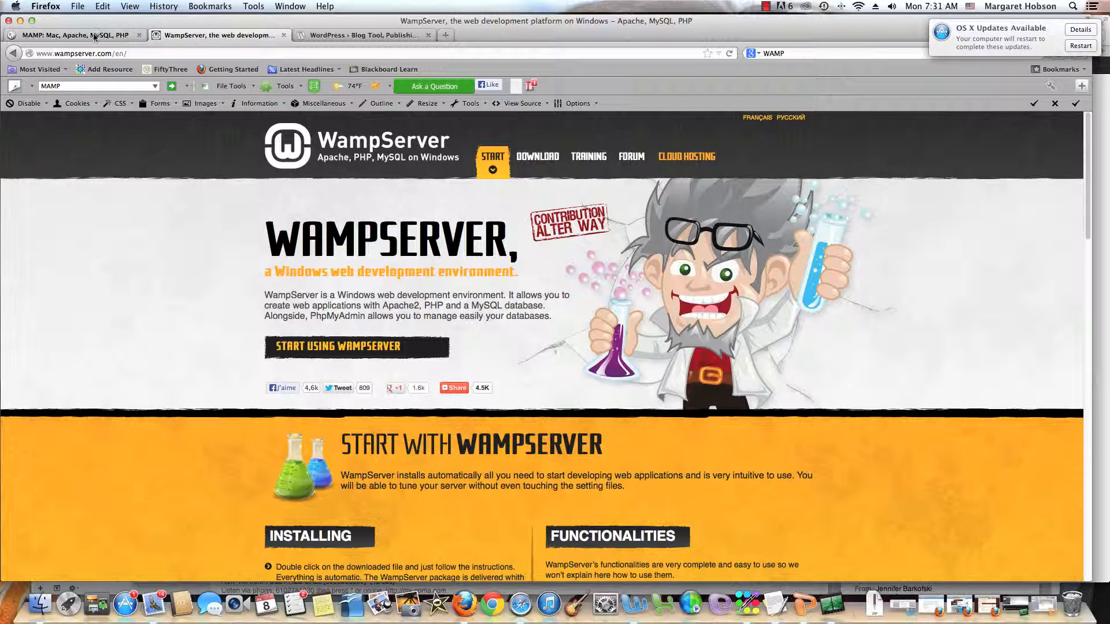
Switch to the WordPress.org 'Blog Tool, Publishing' tab showing Download WordPress
{"action": "left_click", "coordinate": [363, 35]}
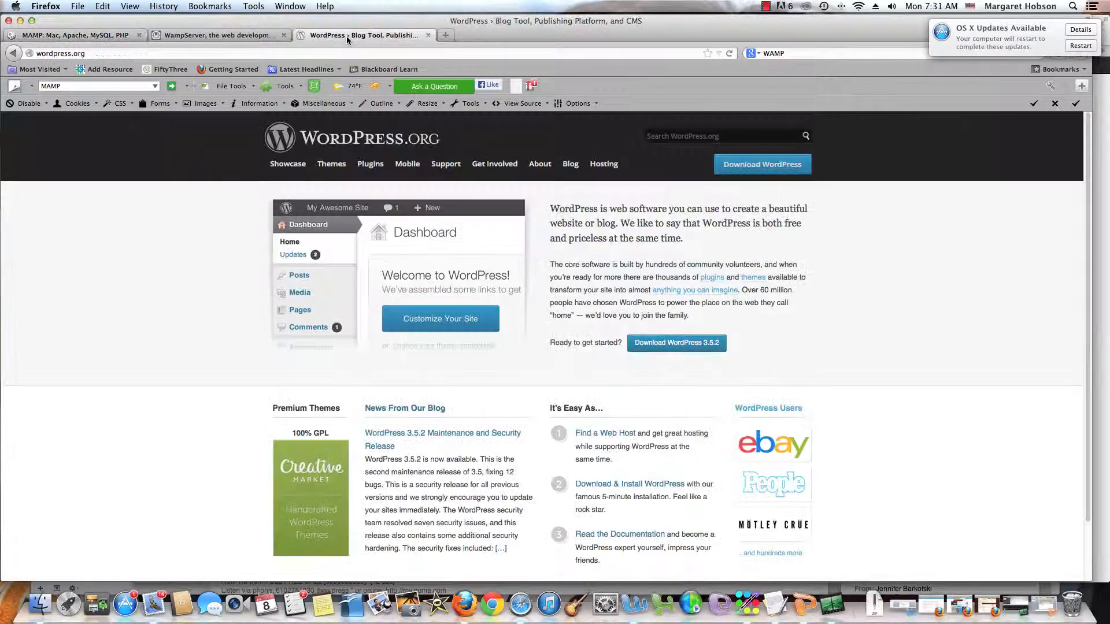